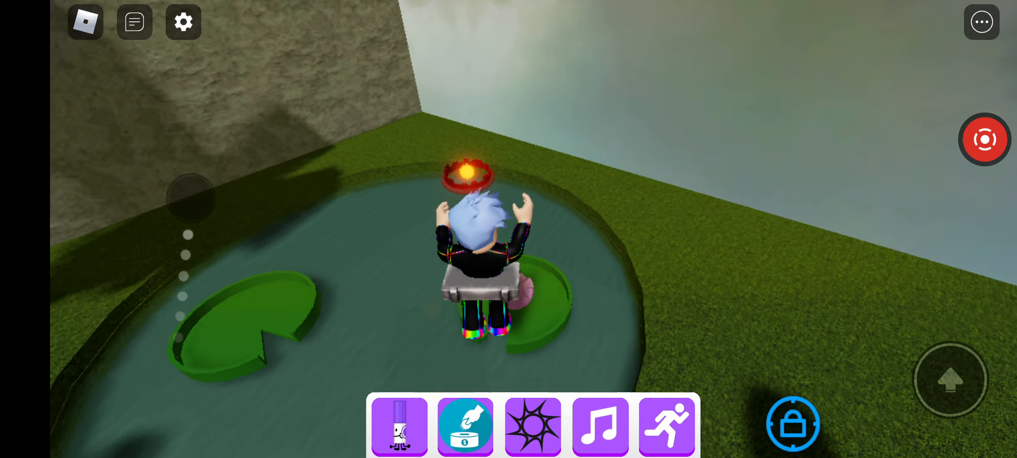
Show the Markers list with 182 of 186 found, including the Lilypad Marker.
{"action": "left_click", "coordinate": [134, 21]}
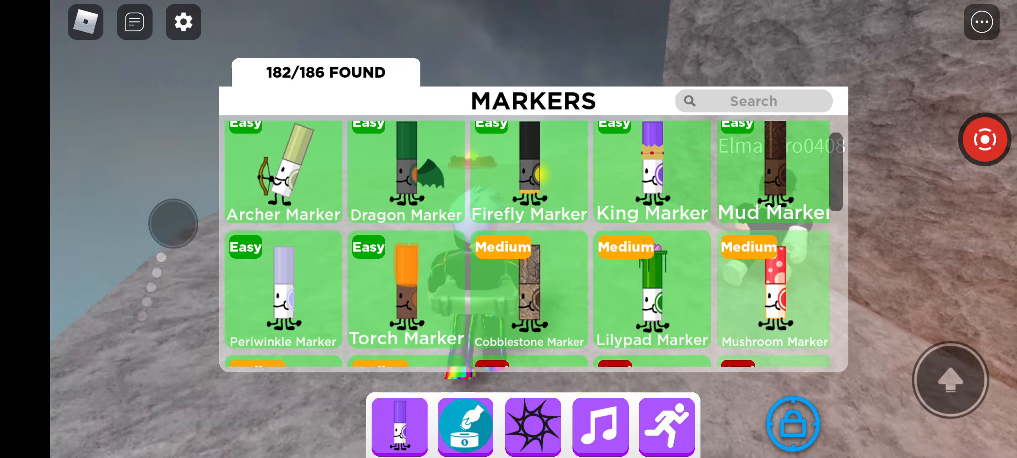
{"action": "scroll", "scroll_direction": "down", "scroll_amount": 3}
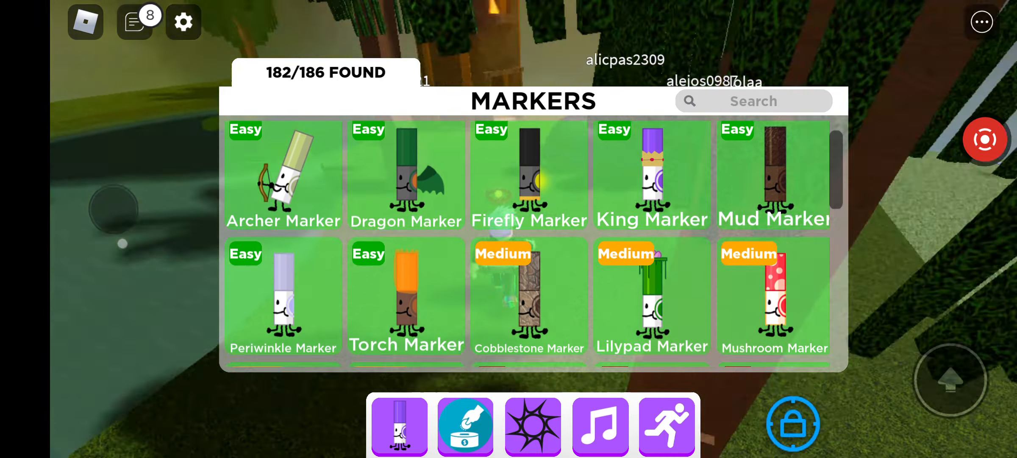
Scroll to the Insane tier and view the Bioluminescent Marker's description and code hint.
{"action": "scroll", "scroll_direction": "down", "scroll_amount": 3}
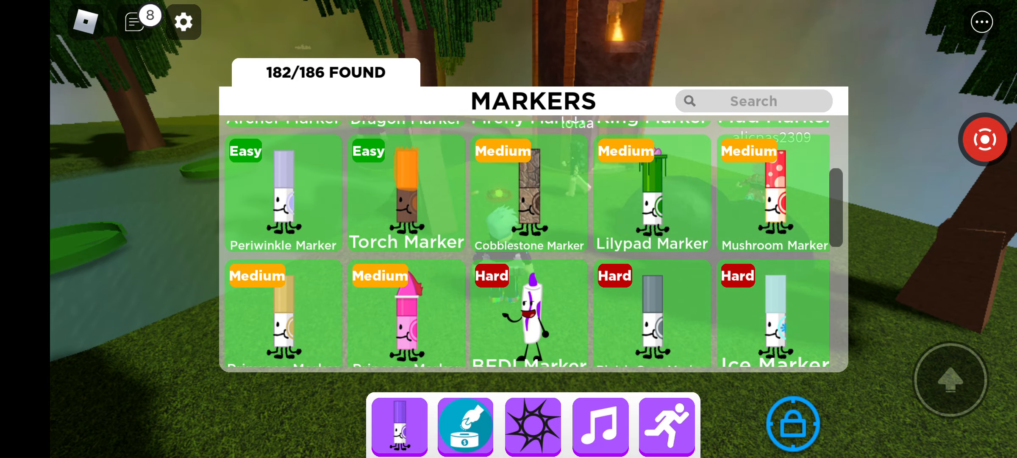
{"action": "scroll", "scroll_direction": "down", "scroll_amount": 3}
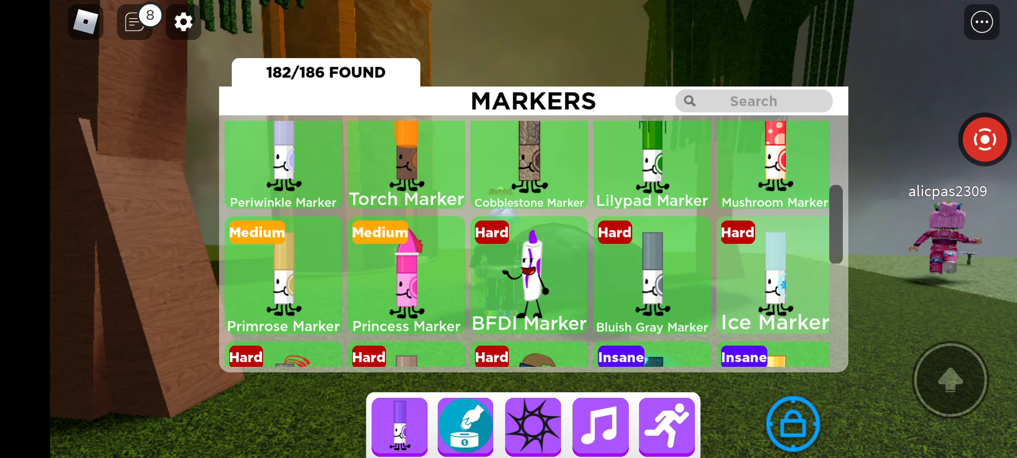
{"action": "scroll", "scroll_direction": "down", "scroll_amount": 3}
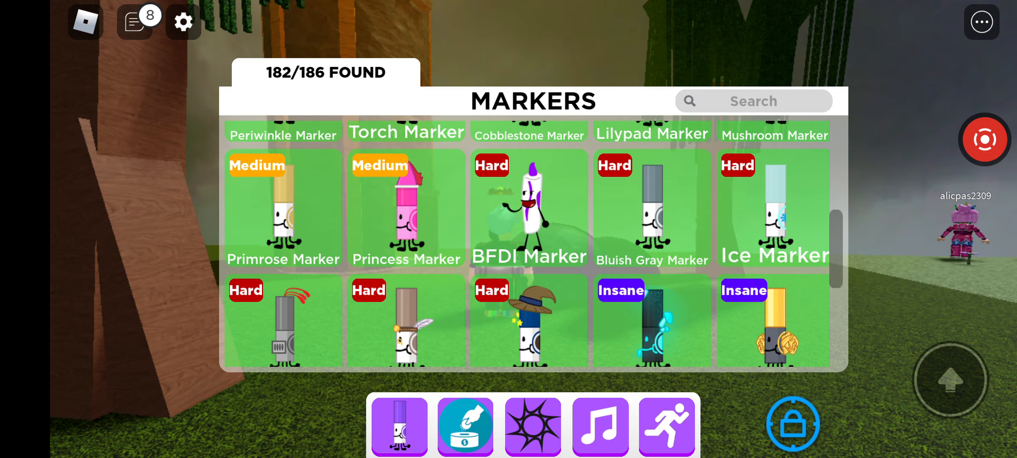
{"action": "scroll", "scroll_direction": "down", "scroll_amount": 3}
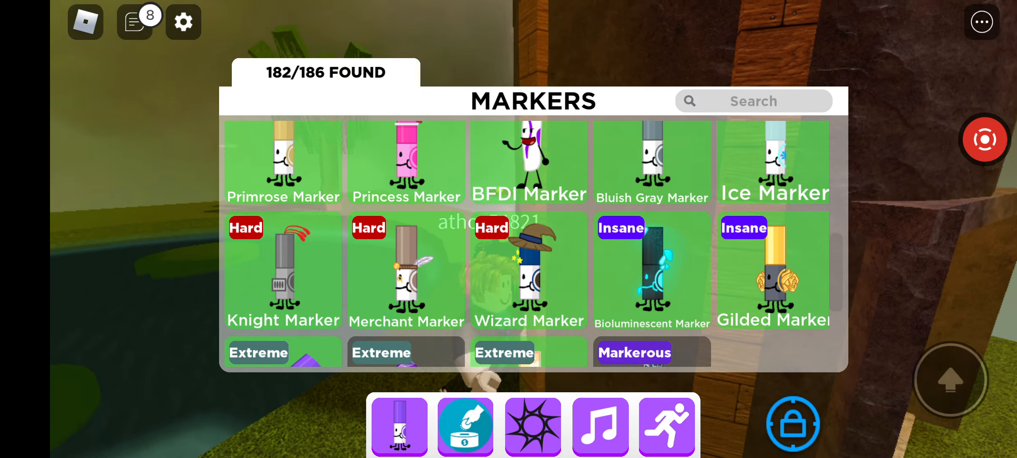
{"action": "scroll", "scroll_direction": "down", "scroll_amount": 3}
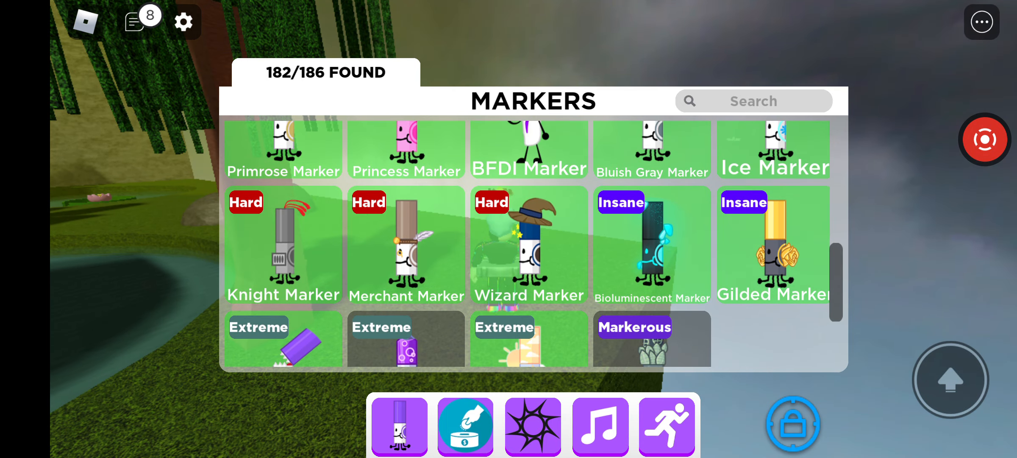
{"action": "left_click", "coordinate": [652, 247]}
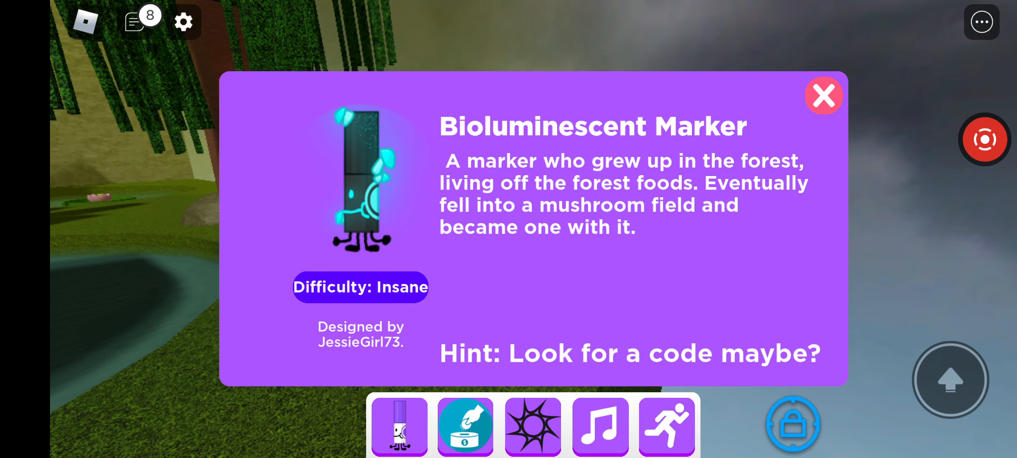
Close the catalog and walk the stone path to the torch-lit brick tunnel entrance.
{"action": "left_click", "coordinate": [824, 95]}
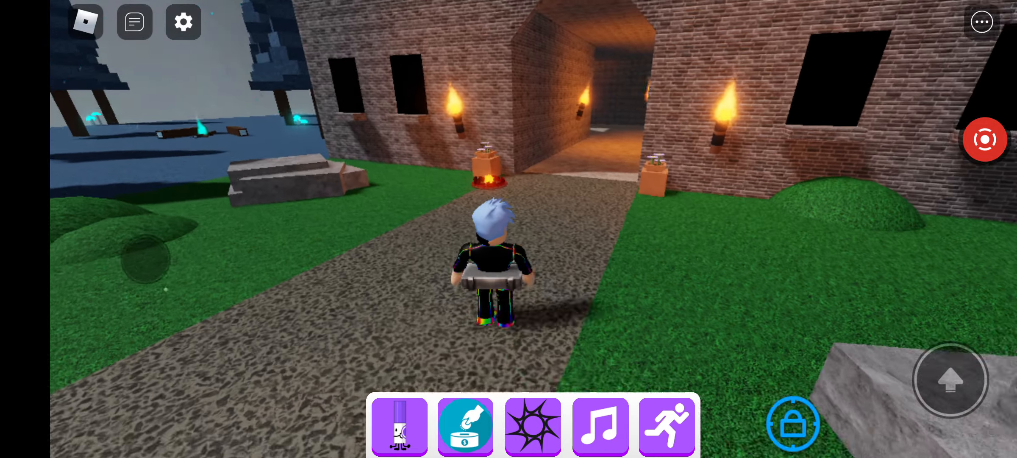
Walk forward onto the Mimic Marker and dismiss its info card.
{"action": "key", "text": "w"}
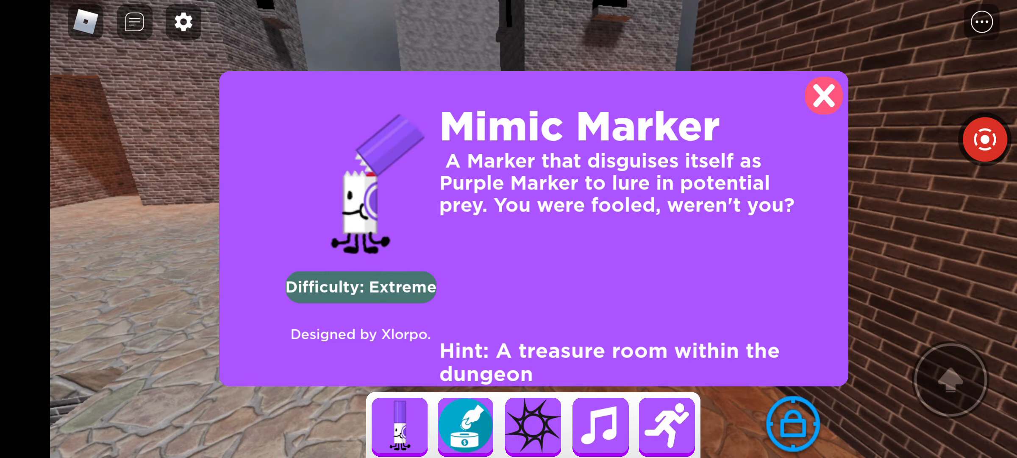
{"action": "left_click", "coordinate": [825, 95]}
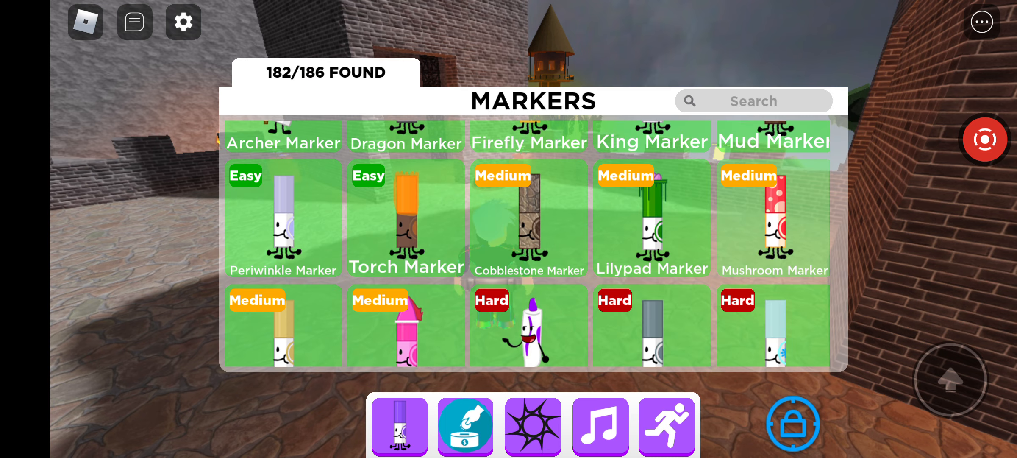
{"action": "scroll", "scroll_direction": "down", "scroll_amount": 3}
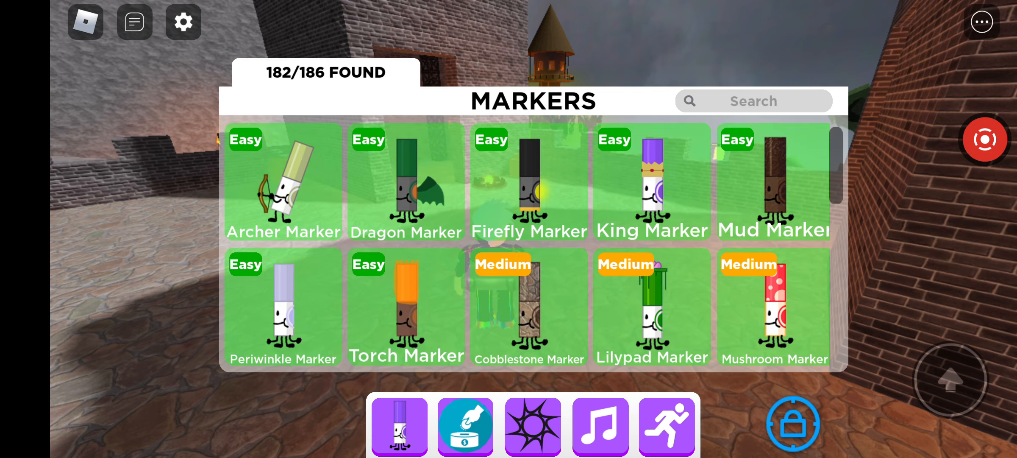
{"action": "scroll", "scroll_direction": "down", "scroll_amount": 3}
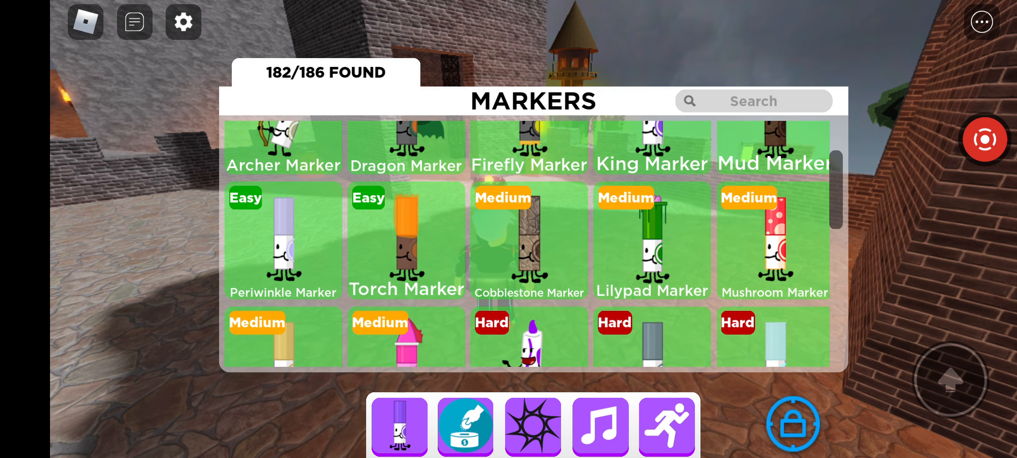
{"action": "scroll", "scroll_direction": "down", "scroll_amount": 3}
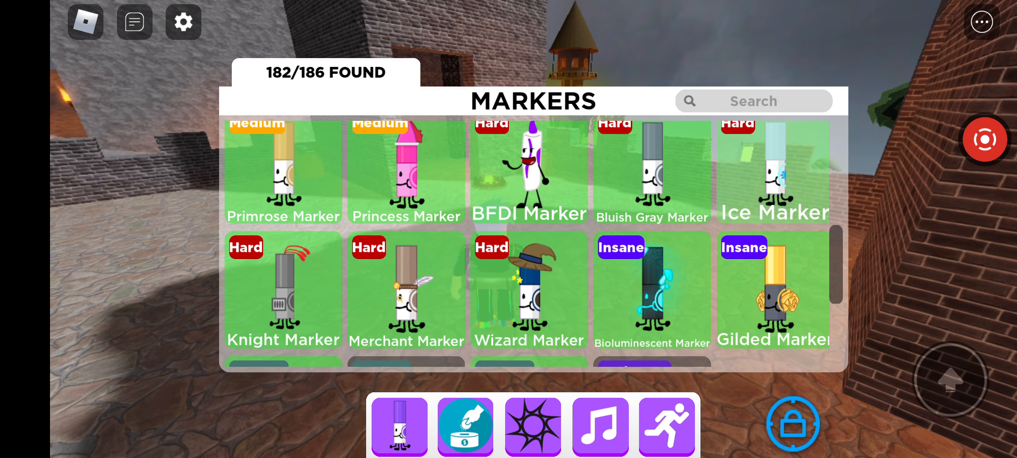
{"action": "scroll", "scroll_direction": "down", "scroll_amount": 3}
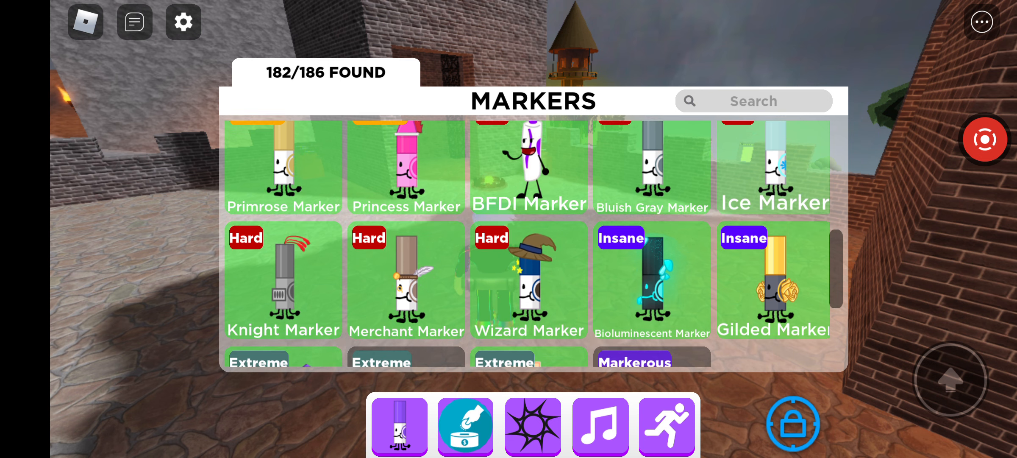
{"action": "scroll", "scroll_direction": "down", "scroll_amount": 3}
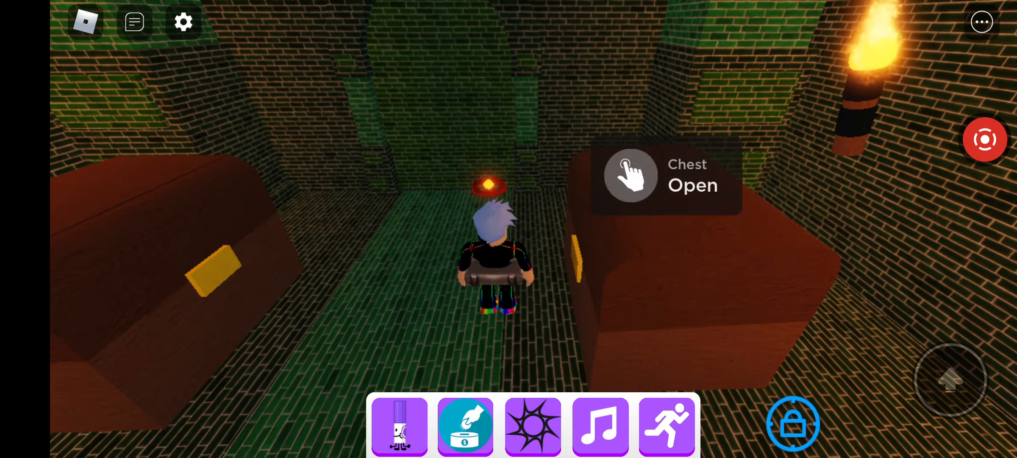
Open the chest between the two in the green-brick treasure room, dropping into darkness.
{"action": "left_click", "coordinate": [693, 185]}
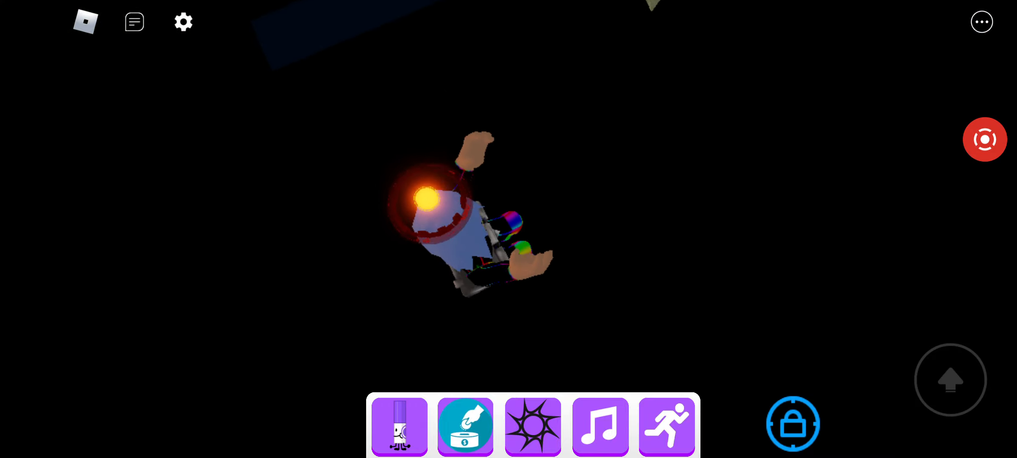